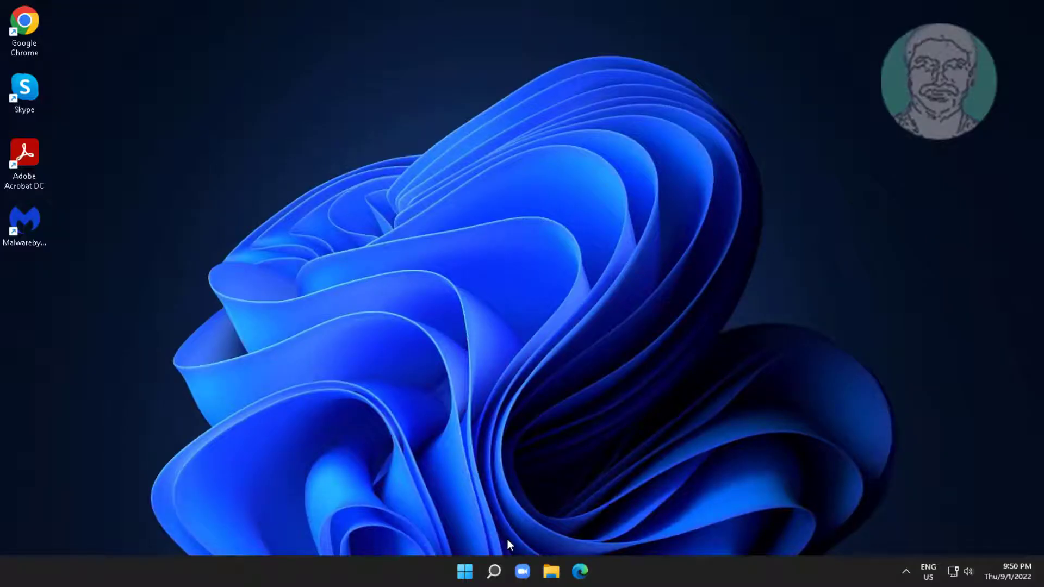
Step: Find Registry Editor via Search for 'regedit' and launch it as administrator
click(494, 571)
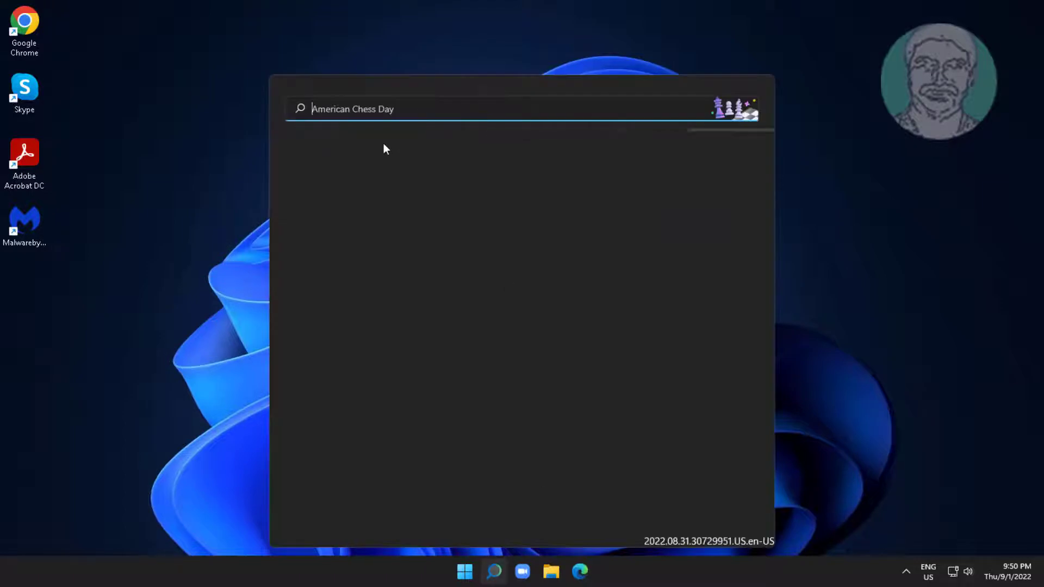
text(regedit)
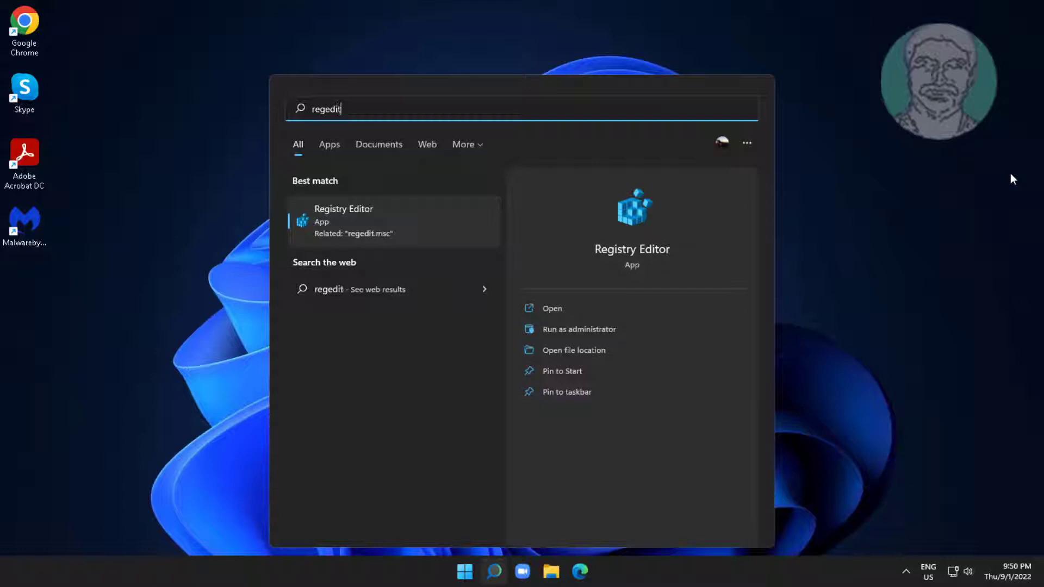
right_click(342, 219)
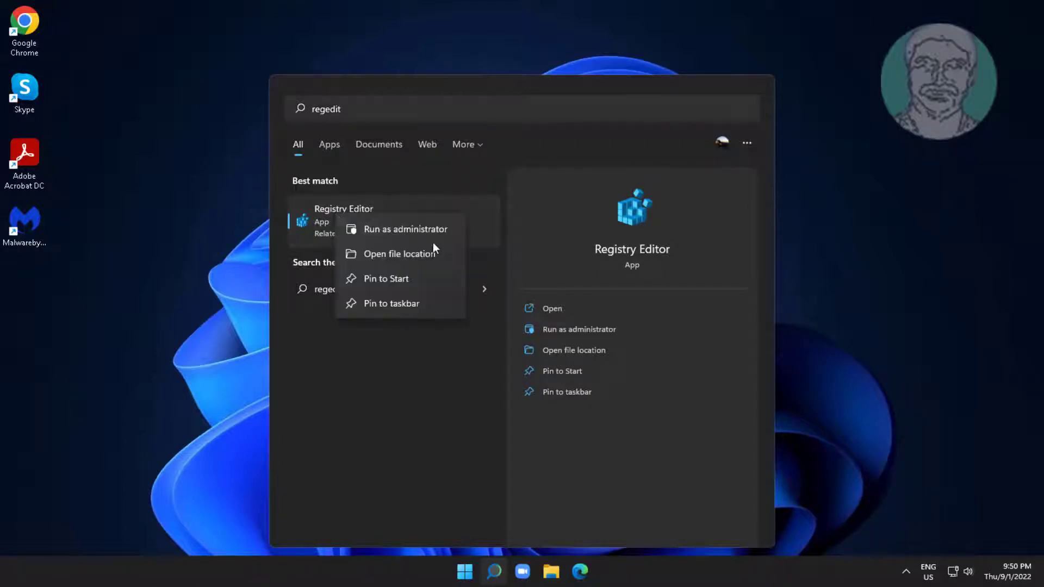
click(404, 228)
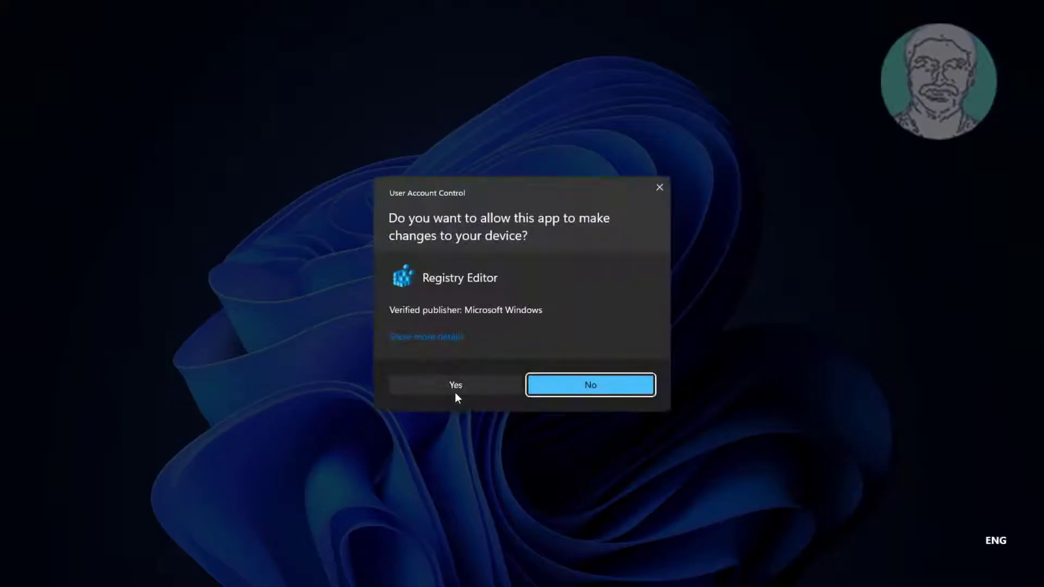
Step: Approve the UAC prompt and navigate to HKEY_LOCAL_MACHINE\SYSTEM\CurrentControlSet\Services
click(455, 385)
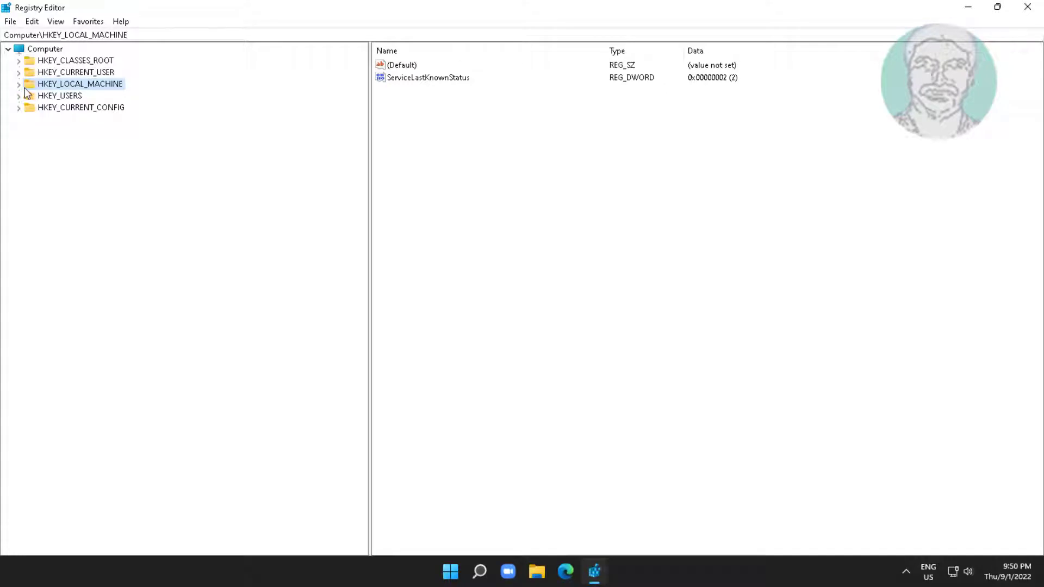
click(19, 84)
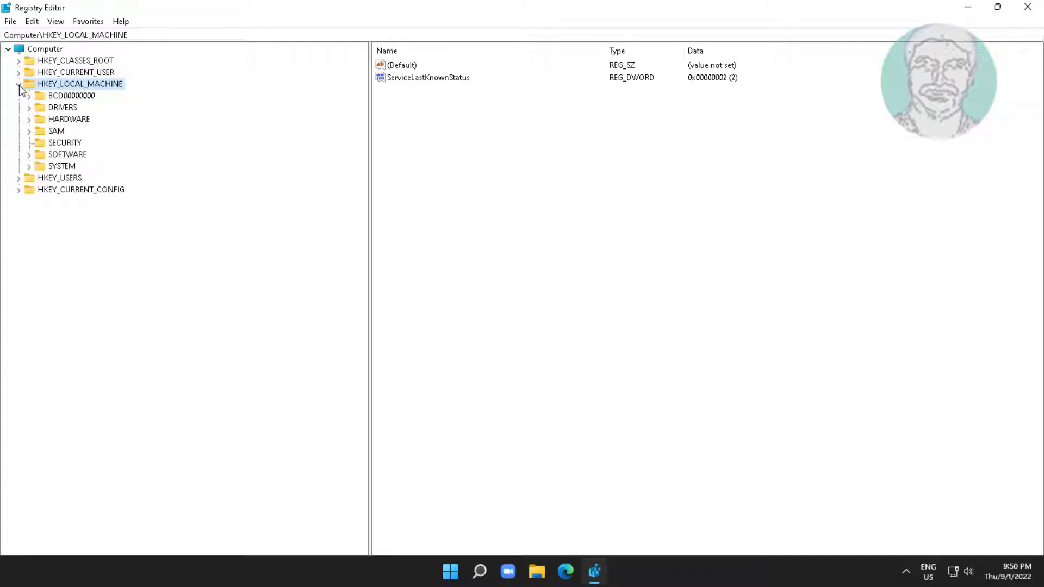
mouse_move(59, 172)
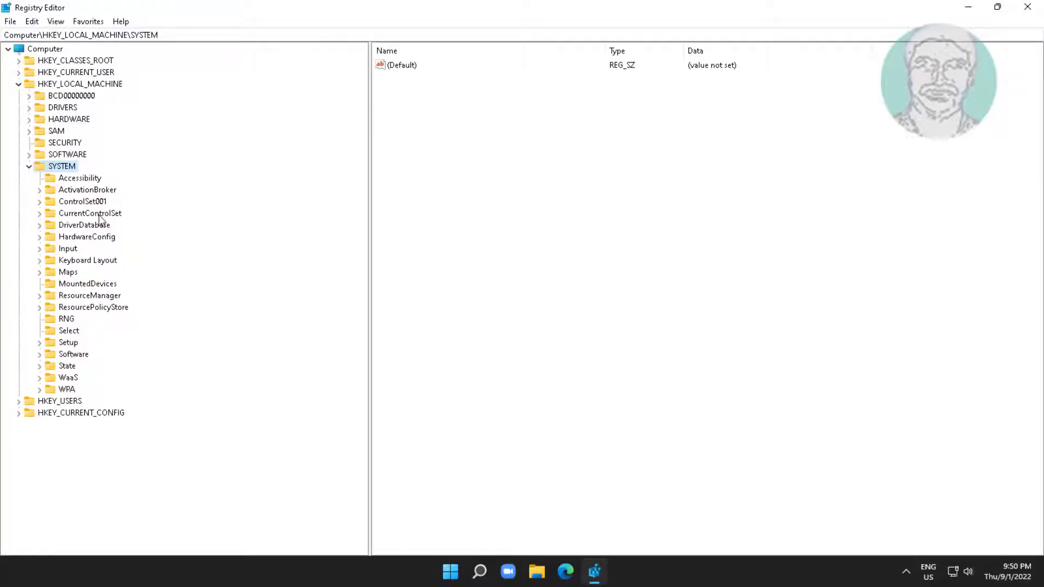
click(39, 214)
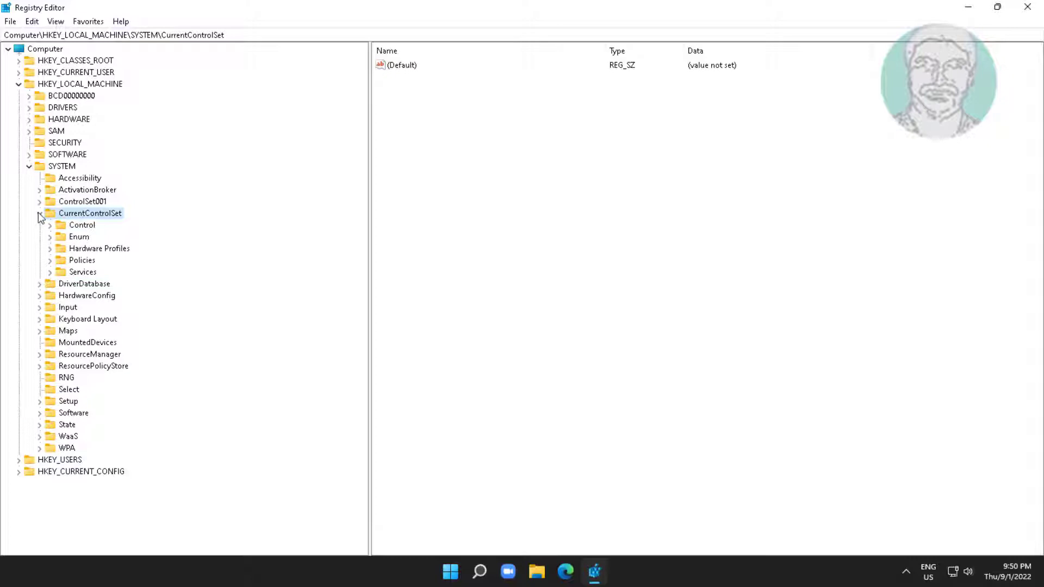
click(39, 213)
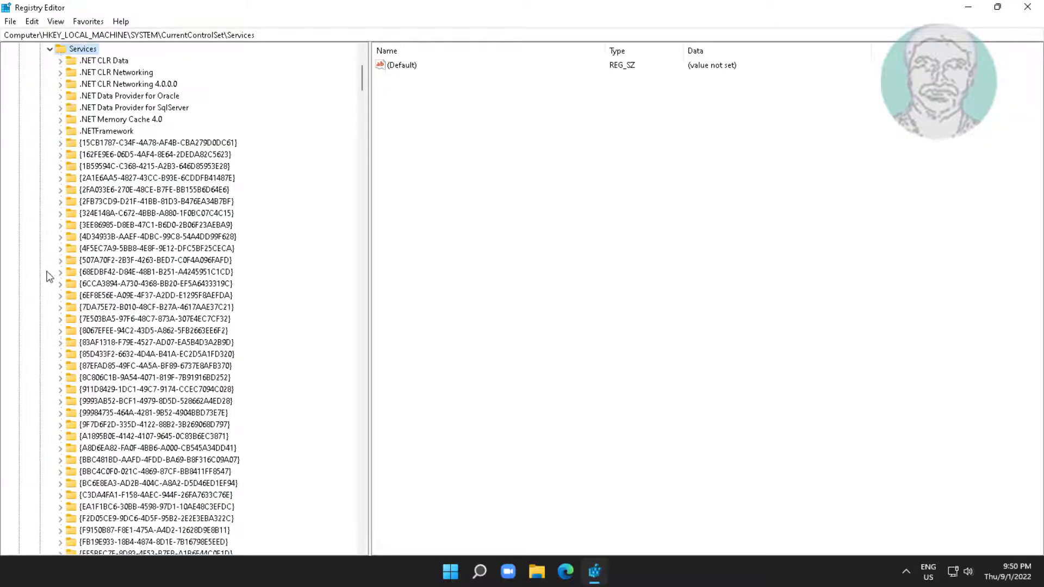
scroll(down, 3)
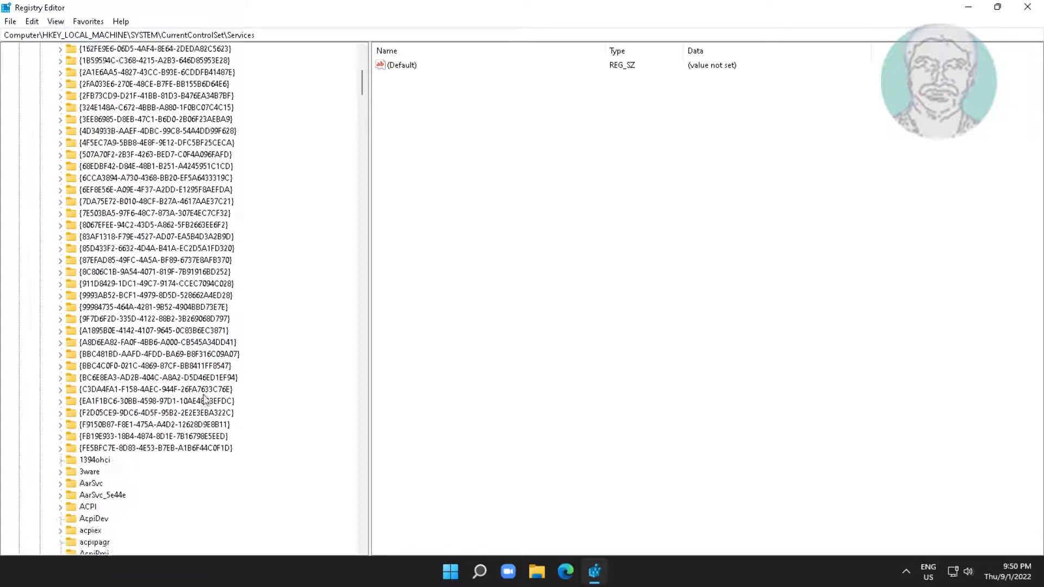
Step: Locate and select the svsvc service key in the Services list
click(95, 389)
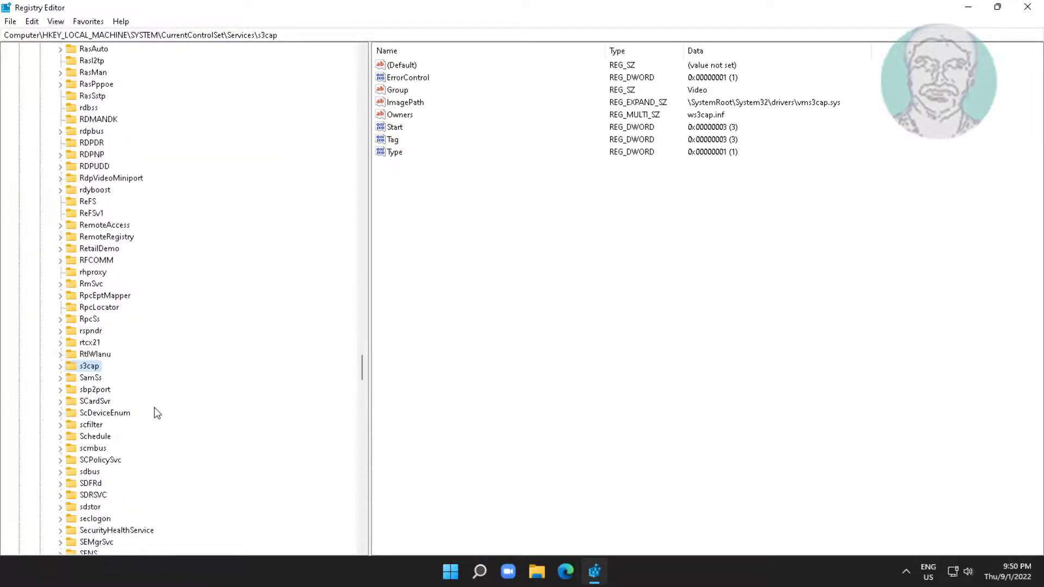
scroll(down, 3)
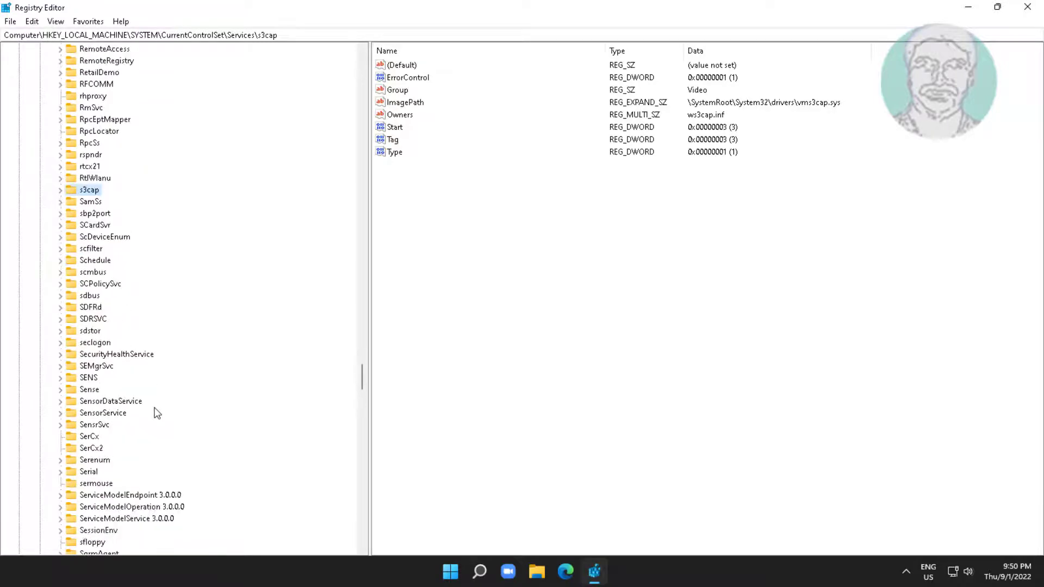
scroll(down, 3)
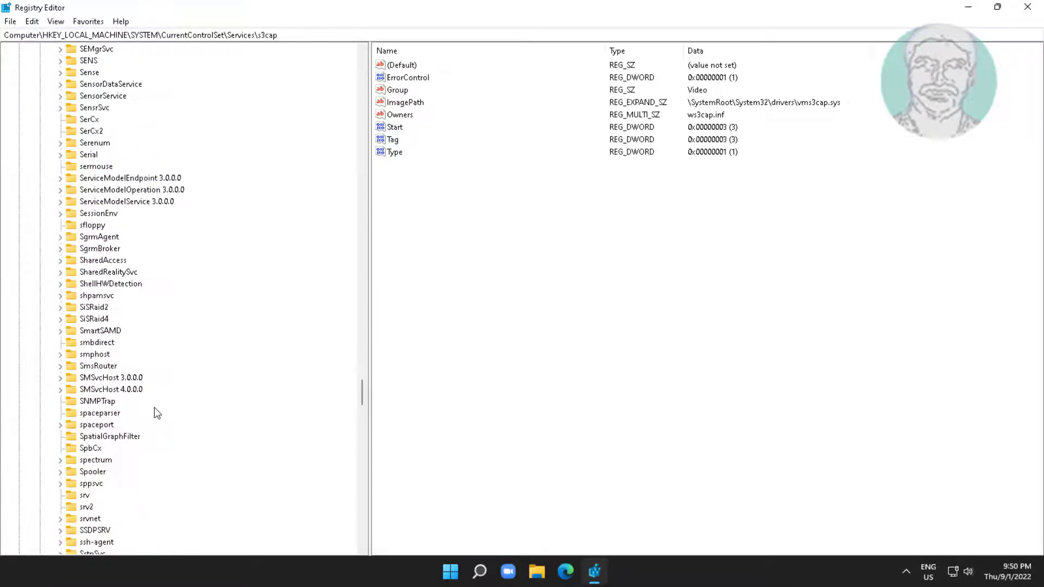
scroll(down, 3)
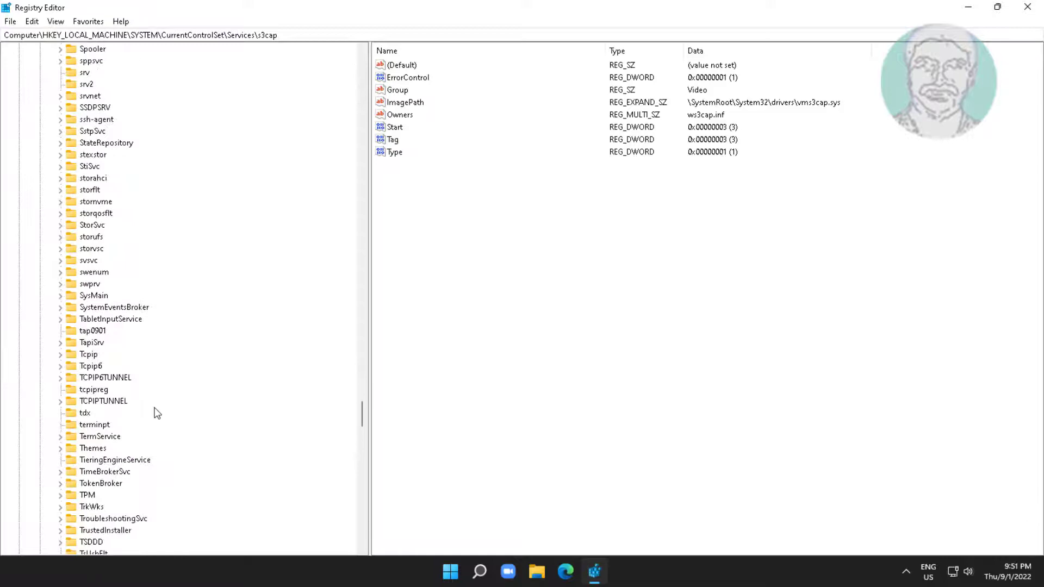
click(88, 260)
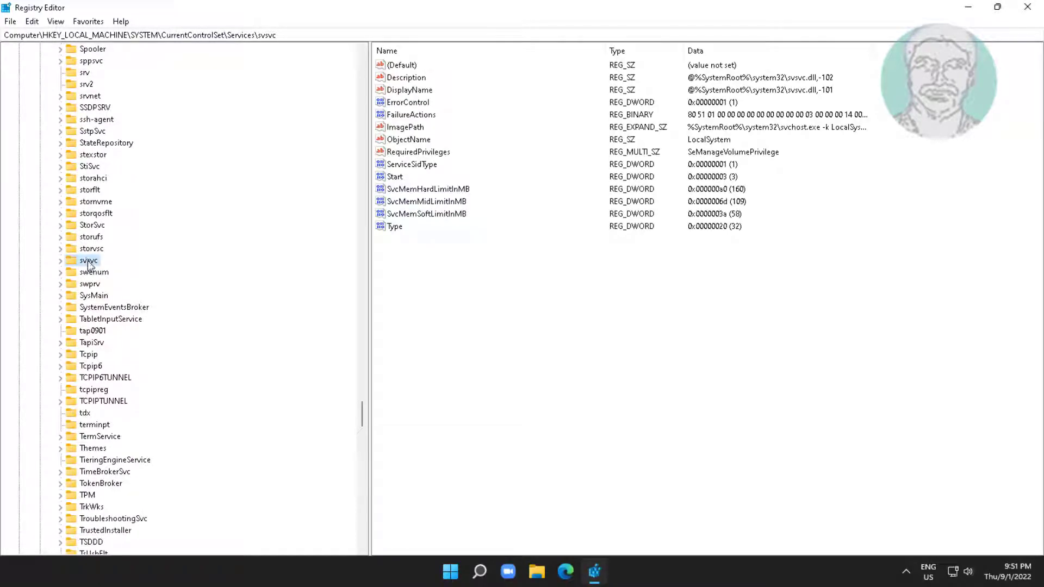
Step: Create a new subkey named KMS under svsvc
right_click(87, 378)
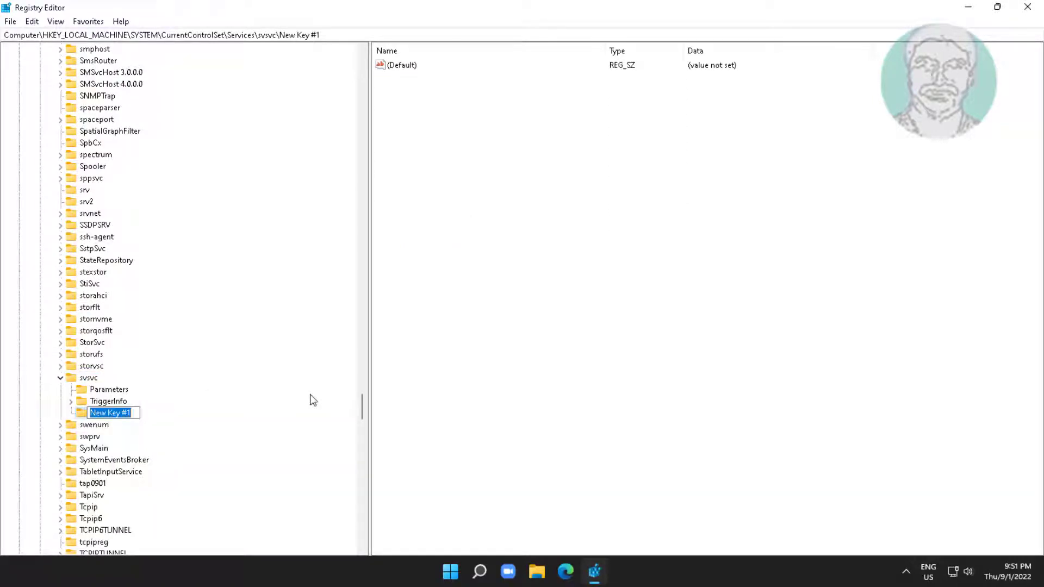
text(KMS)
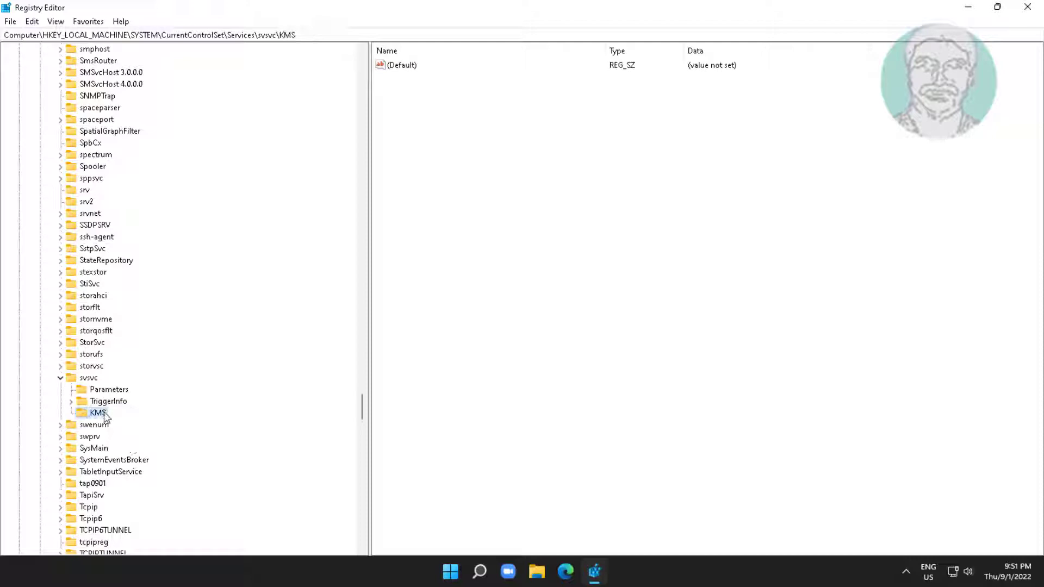
mouse_move(339, 372)
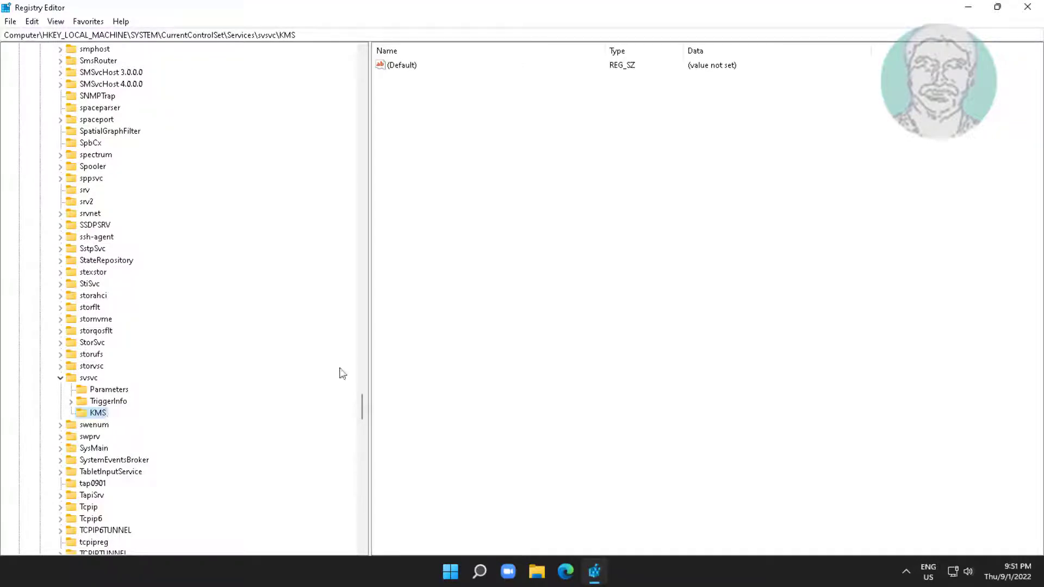
Step: Set the KMS key's (Default) value data to kms_4 and return to svsvc
click(402, 64)
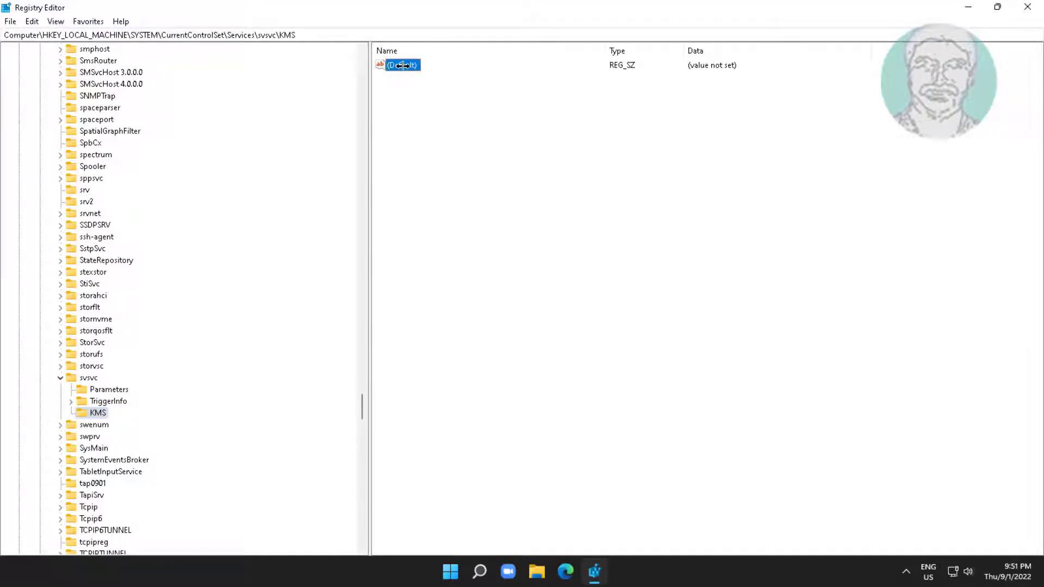
double_click(399, 64)
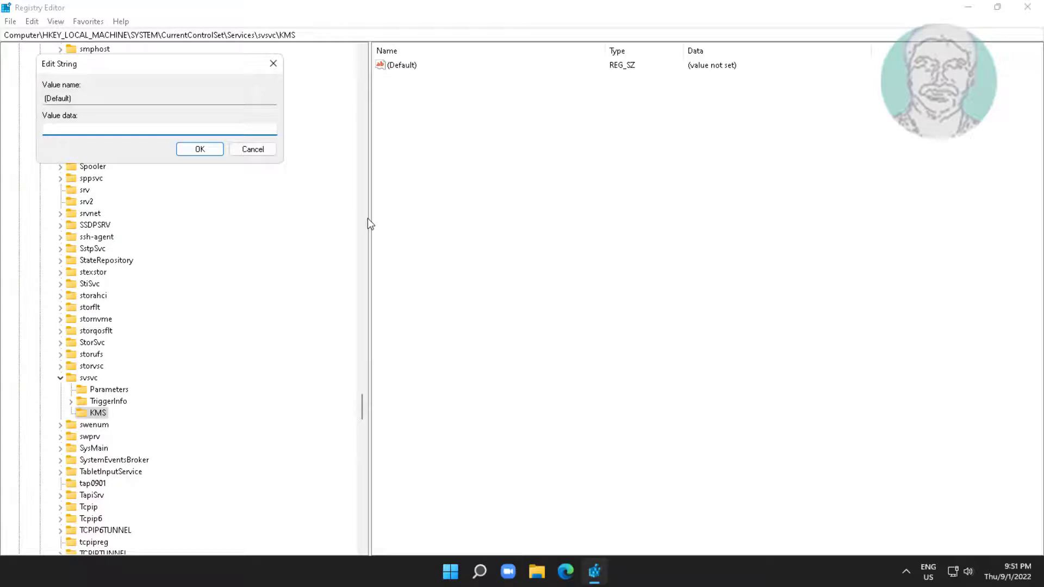
text(kms_4)
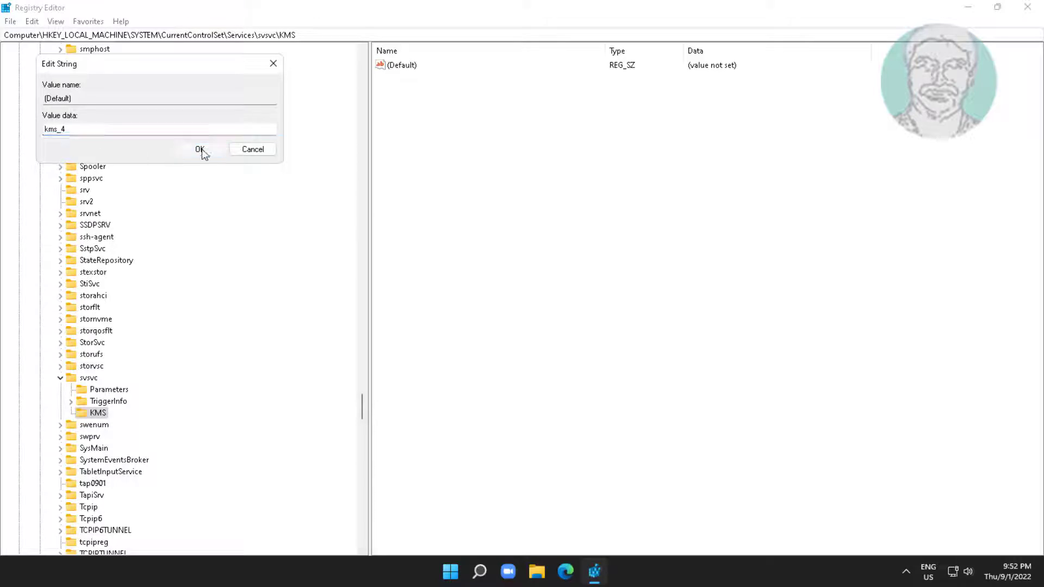
click(200, 149)
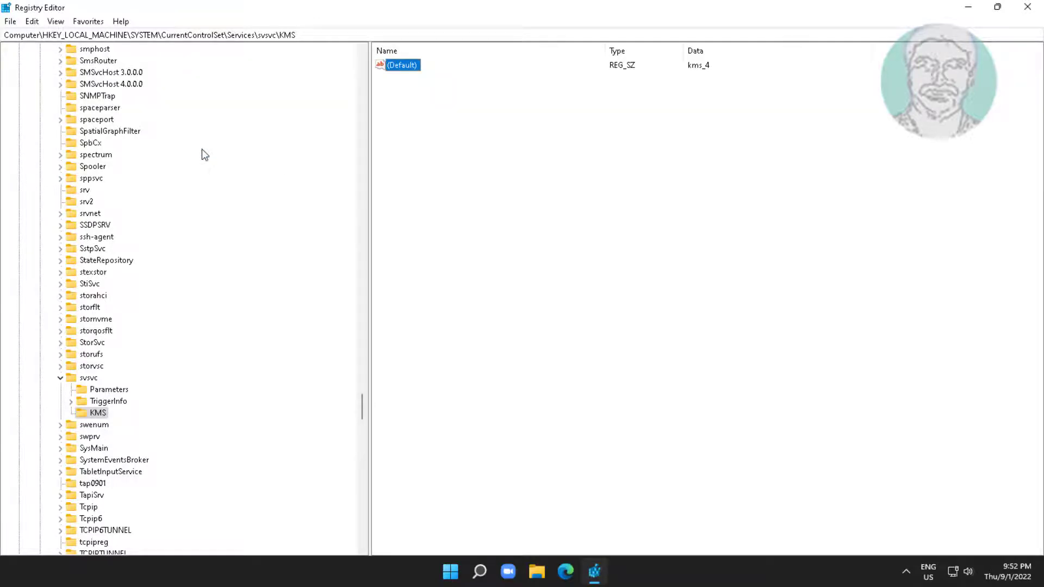
mouse_move(555, 122)
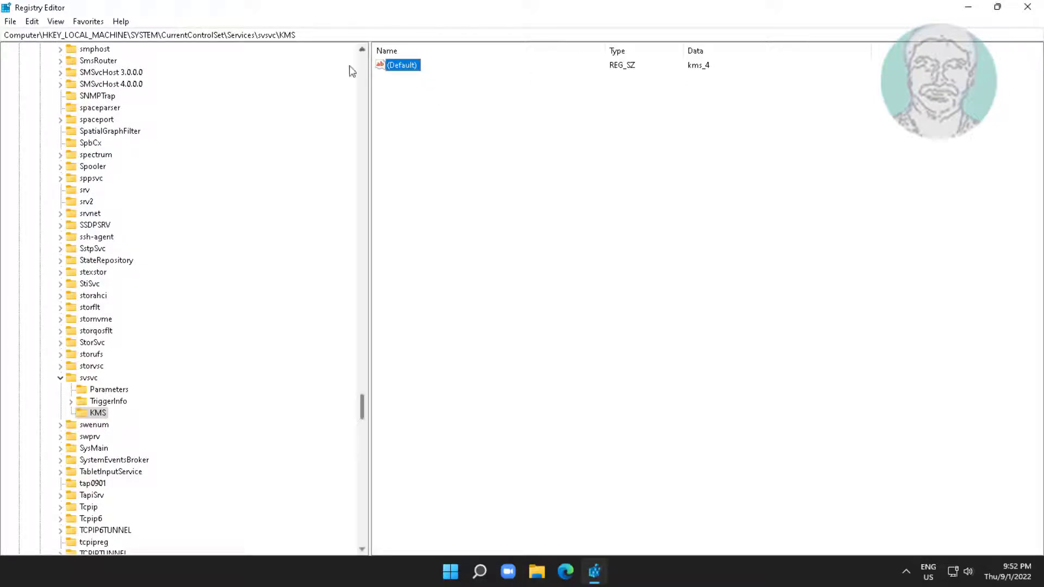
click(88, 377)
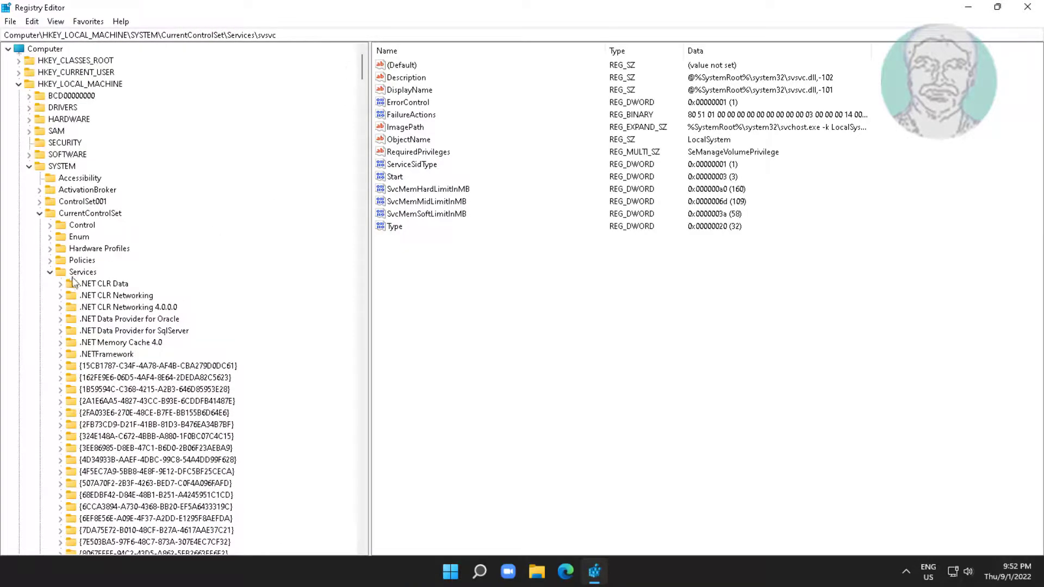
Step: Collapse HKEY_LOCAL_MACHINE and navigate to HKEY_CURRENT_USER\Control Panel\Desktop
click(61, 165)
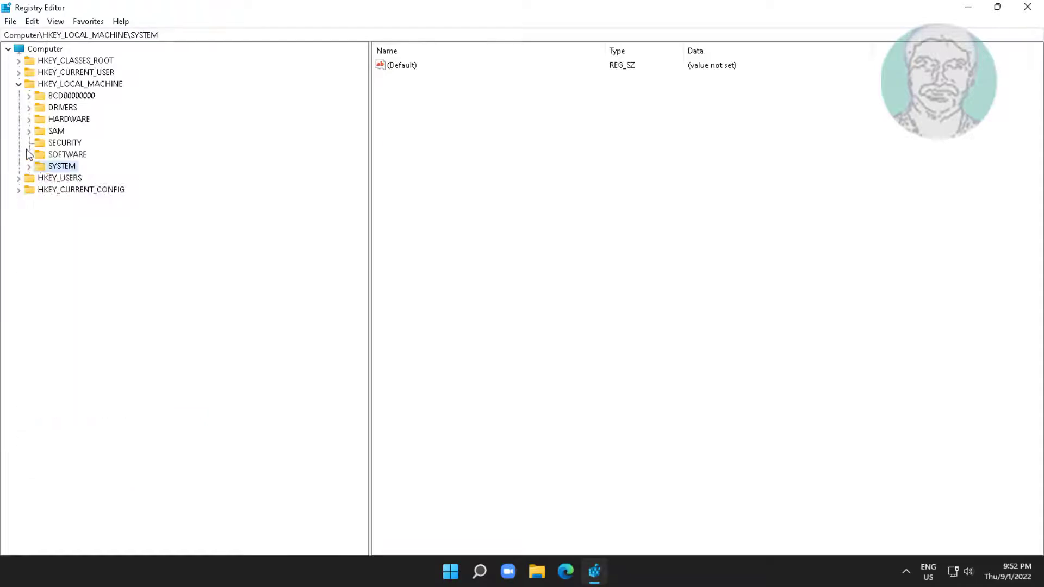
click(18, 83)
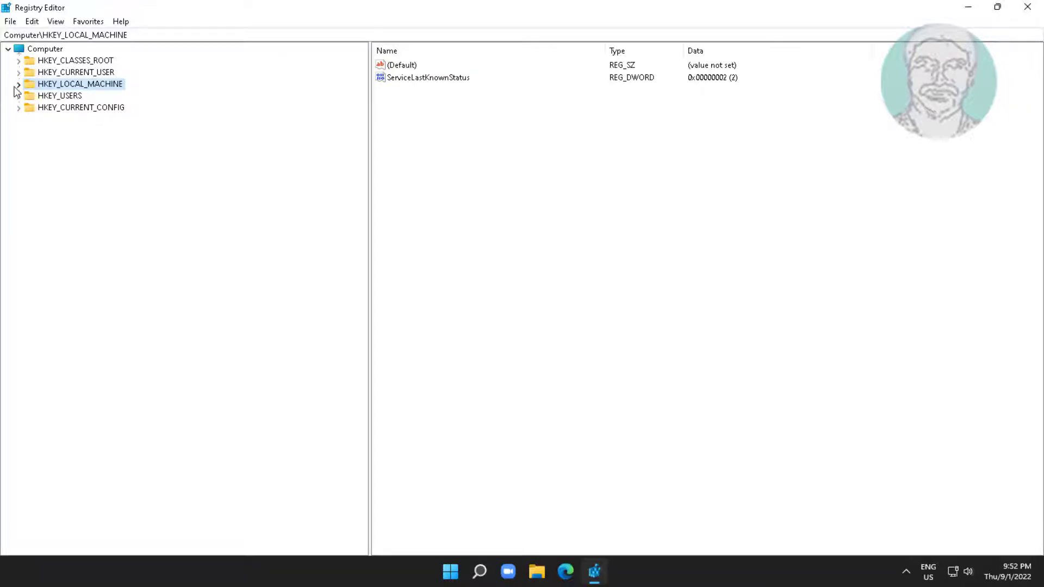
click(76, 72)
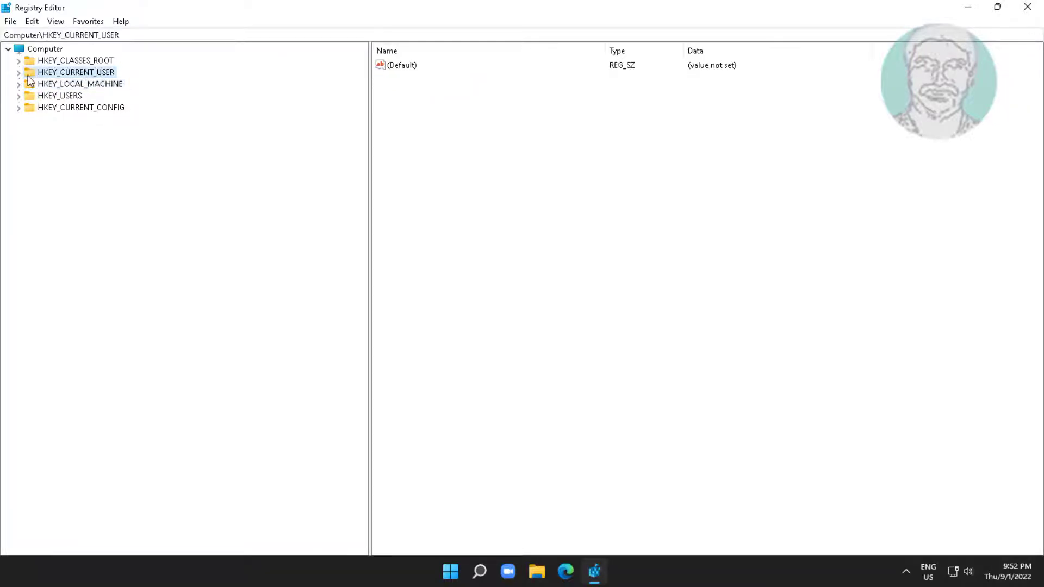
click(19, 71)
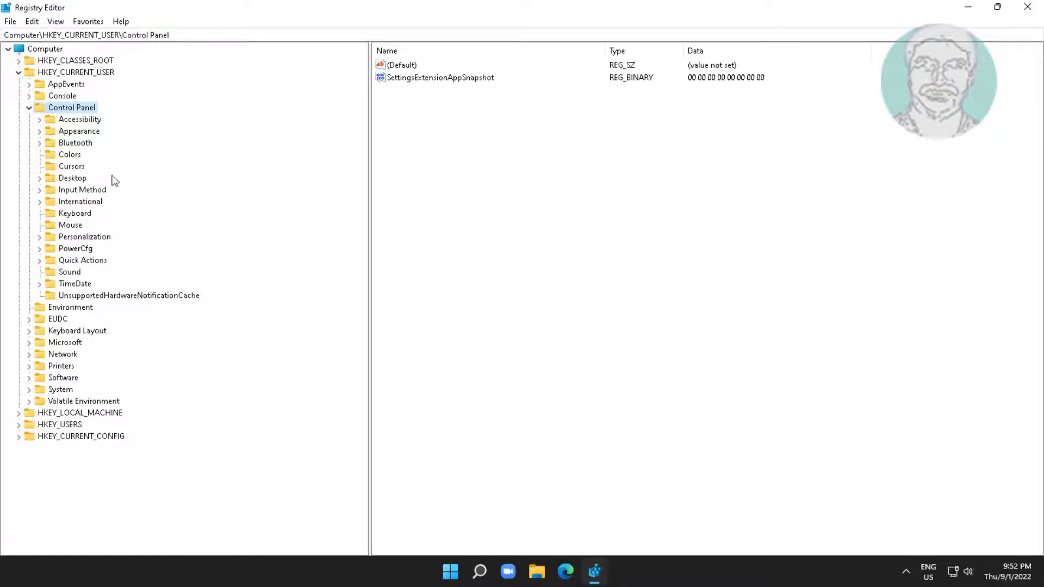
click(72, 177)
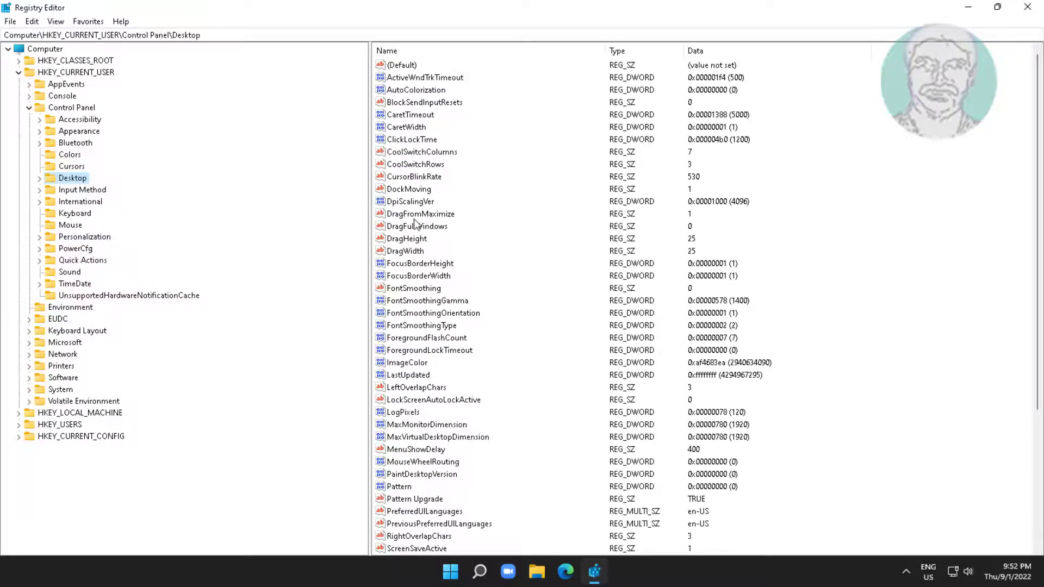
Step: Set the PaintDesktopVersion DWORD value data to 4
click(422, 474)
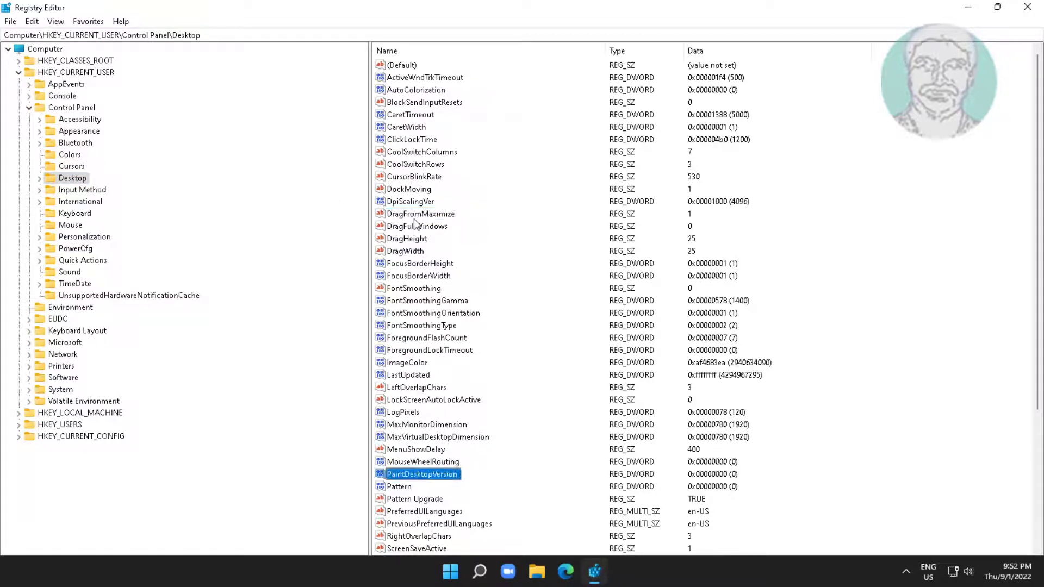
mouse_move(464, 483)
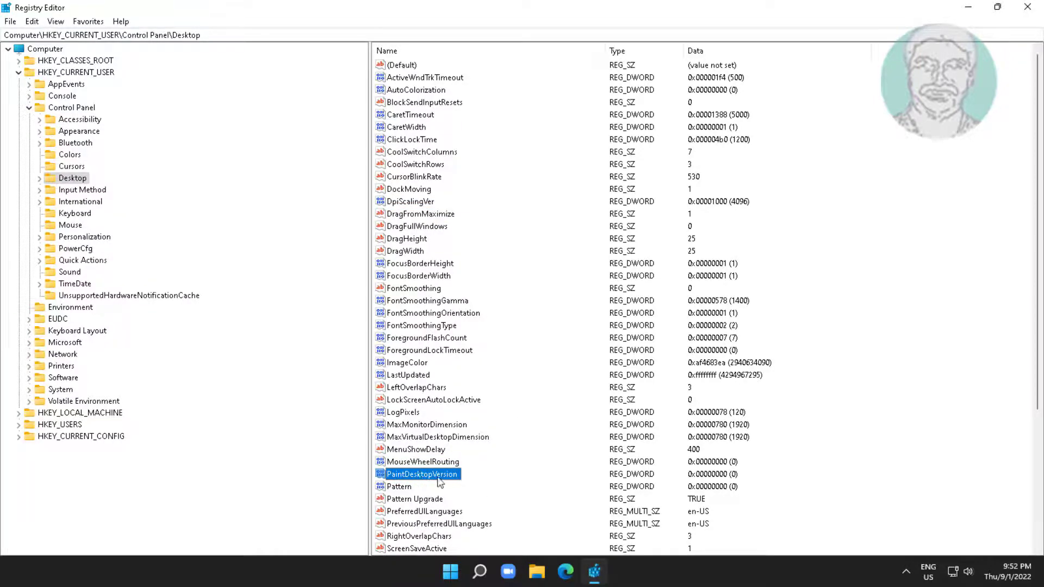
double_click(422, 473)
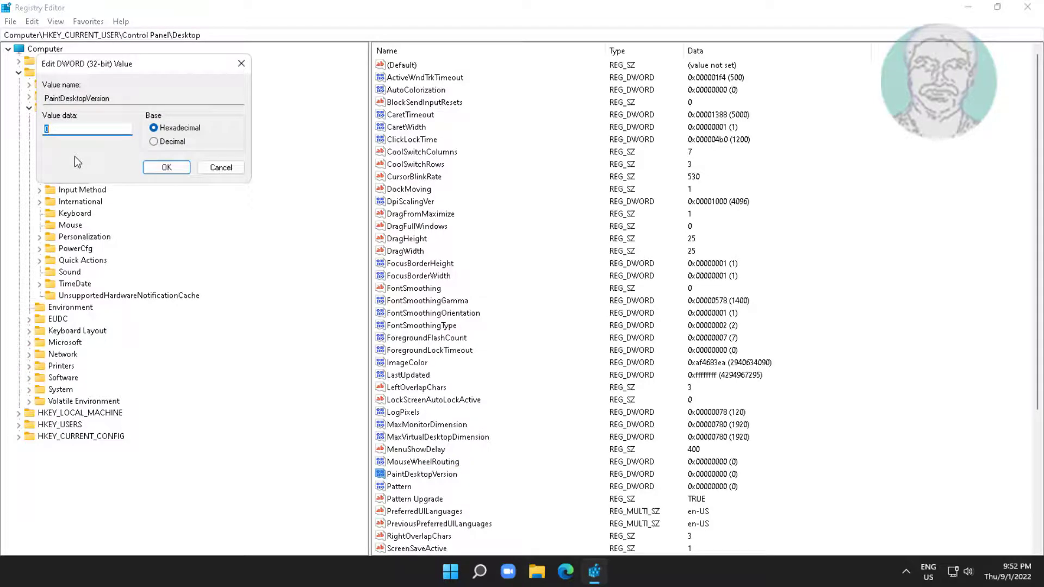
text(4)
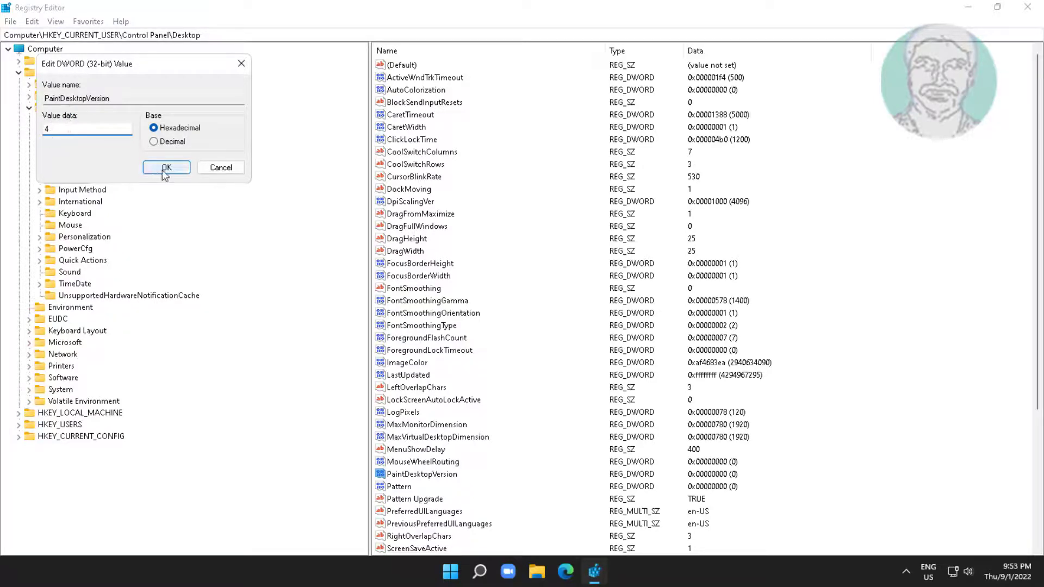
click(165, 167)
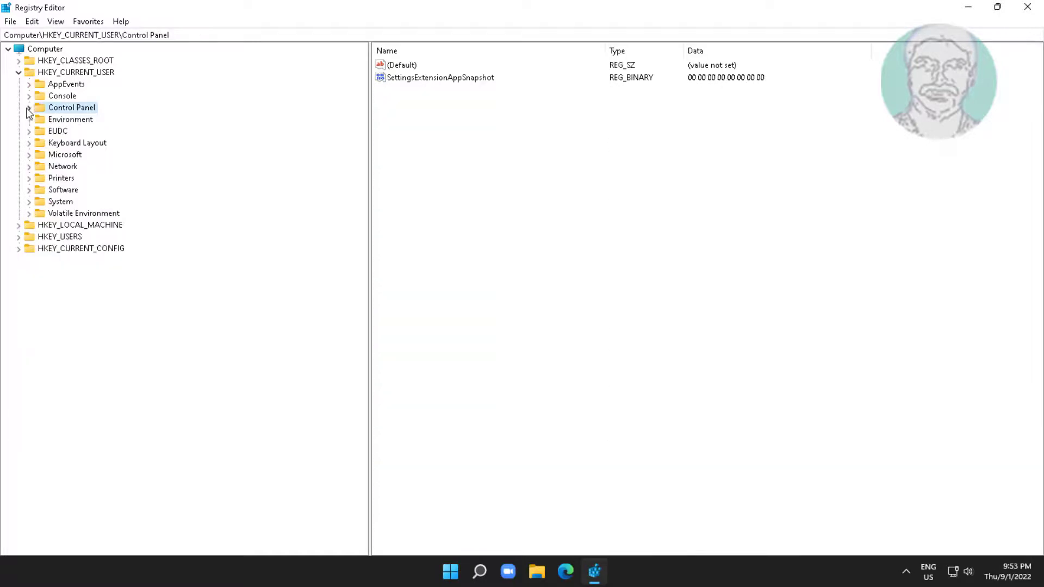
Step: Close Registry Editor and bring up the Start menu
click(18, 72)
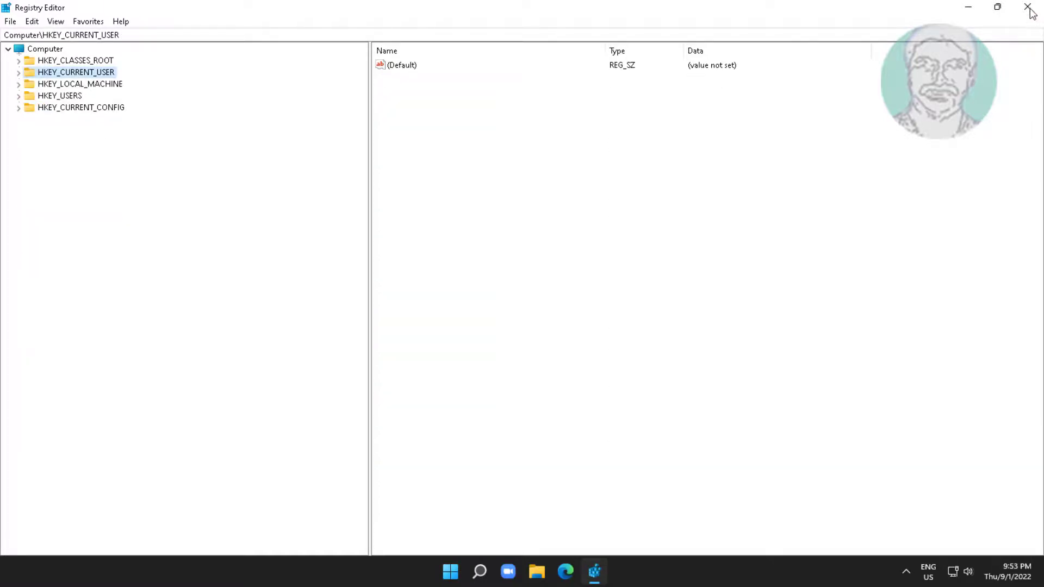
click(1027, 8)
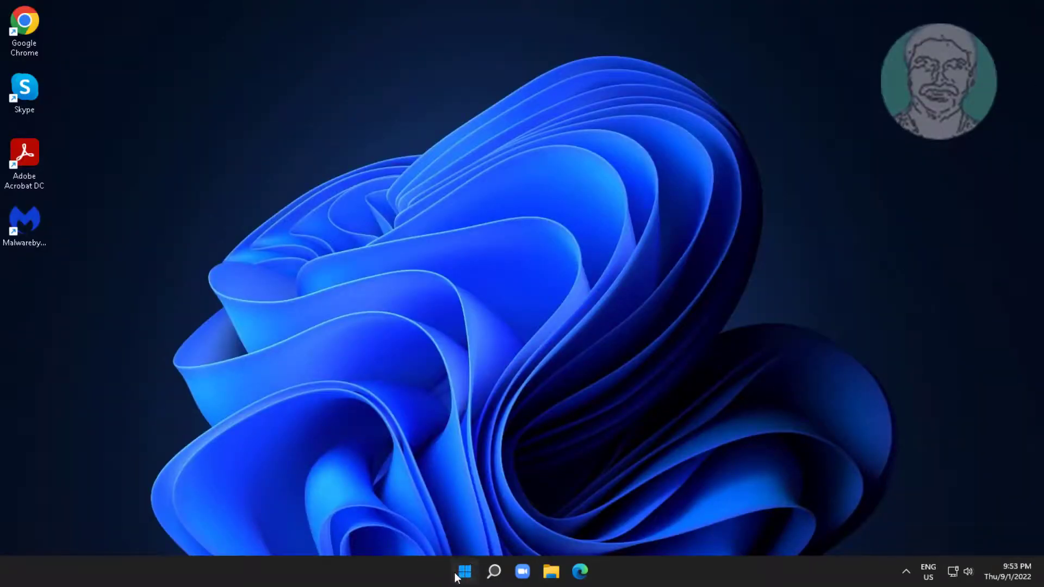
click(464, 571)
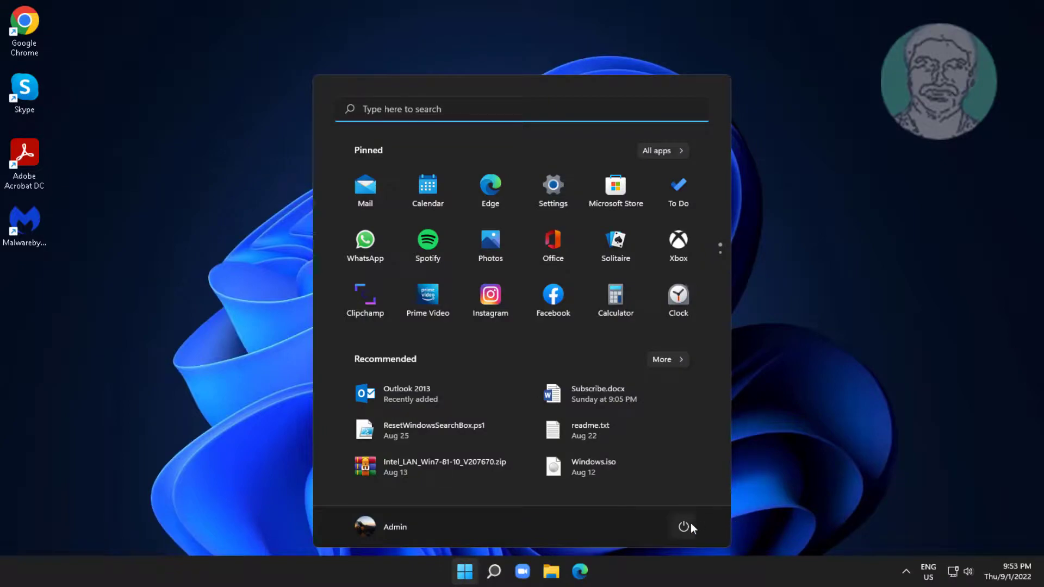